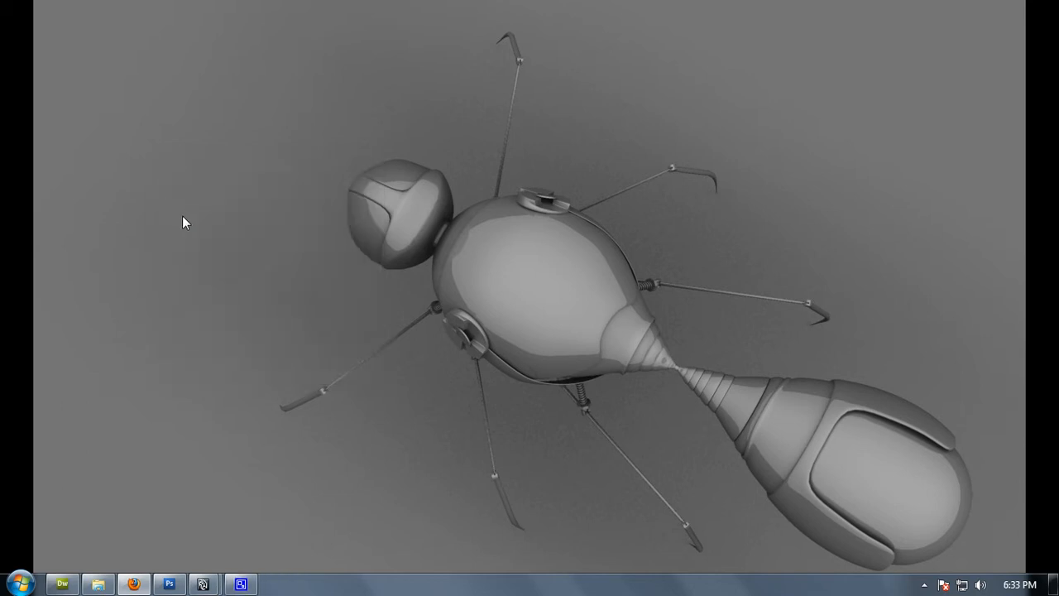
mouse_move(406, 222)
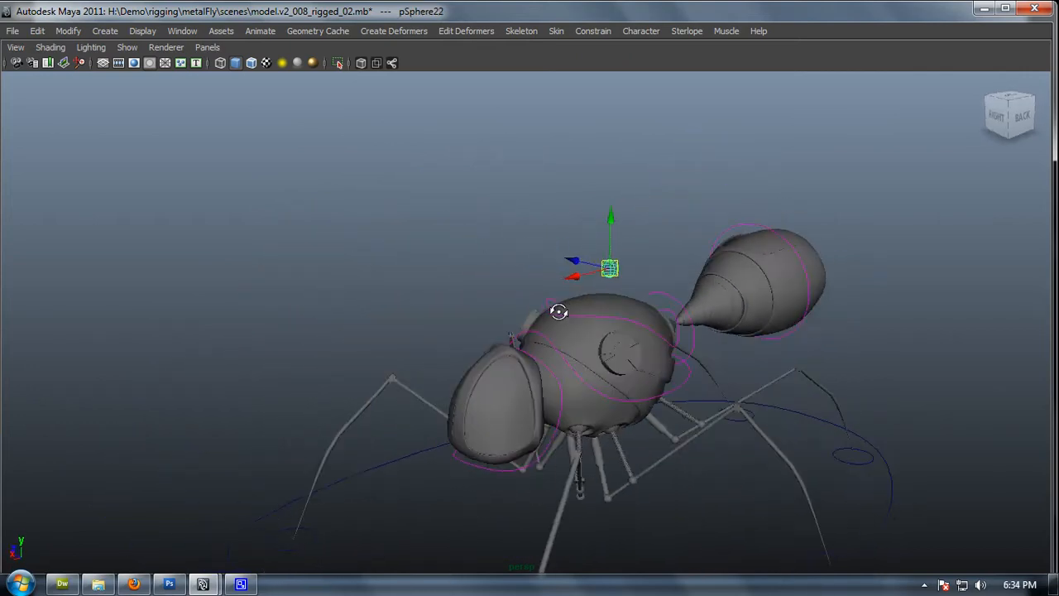
- Orbit the perspective camera to view the rigged ant from the side
left_click_drag(560, 311, 552, 240)
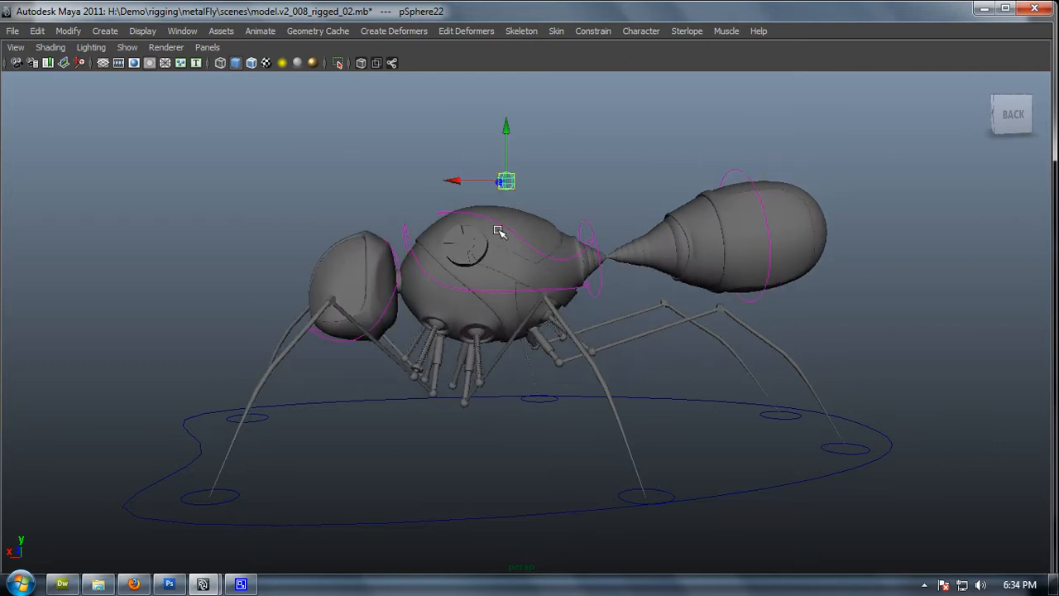
left_click_drag(499, 231, 536, 335)
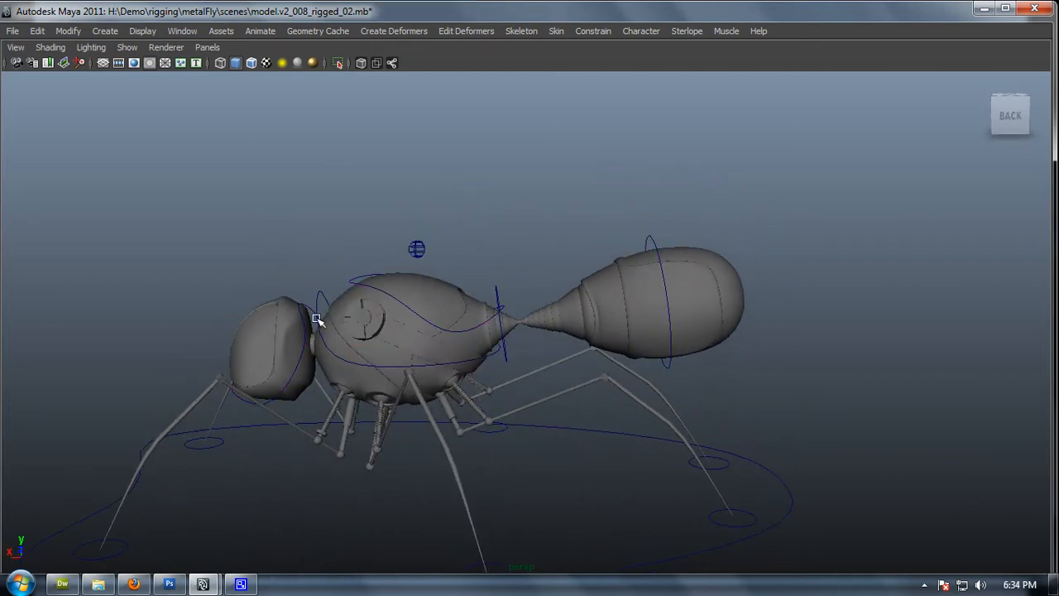
left_click(405, 315)
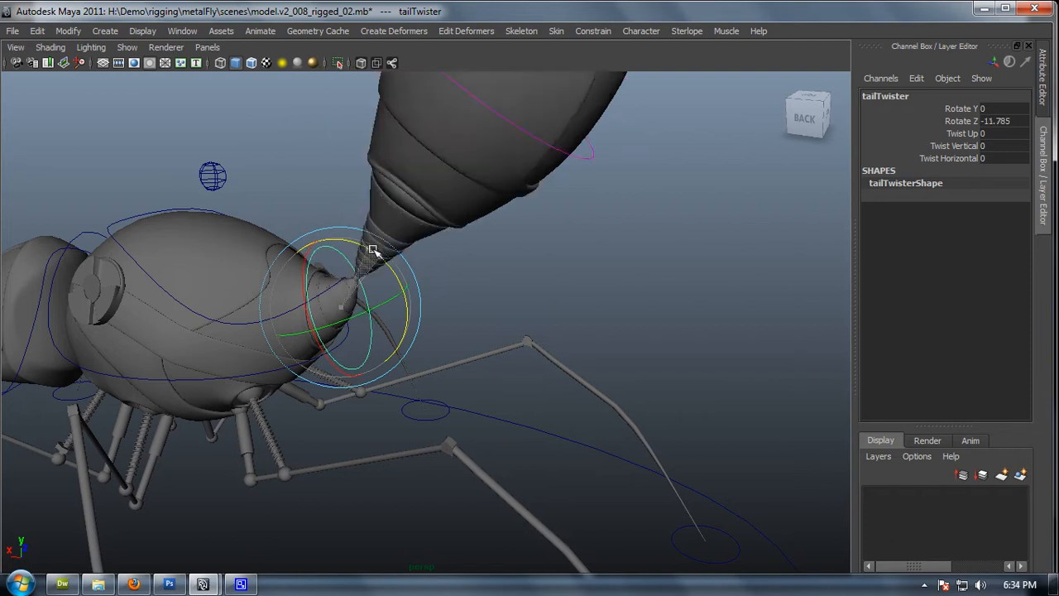
- Swing the ant's abdomen around the waist with the tailTwister control, then bring it back toward rest
left_click_drag(377, 251, 384, 268)
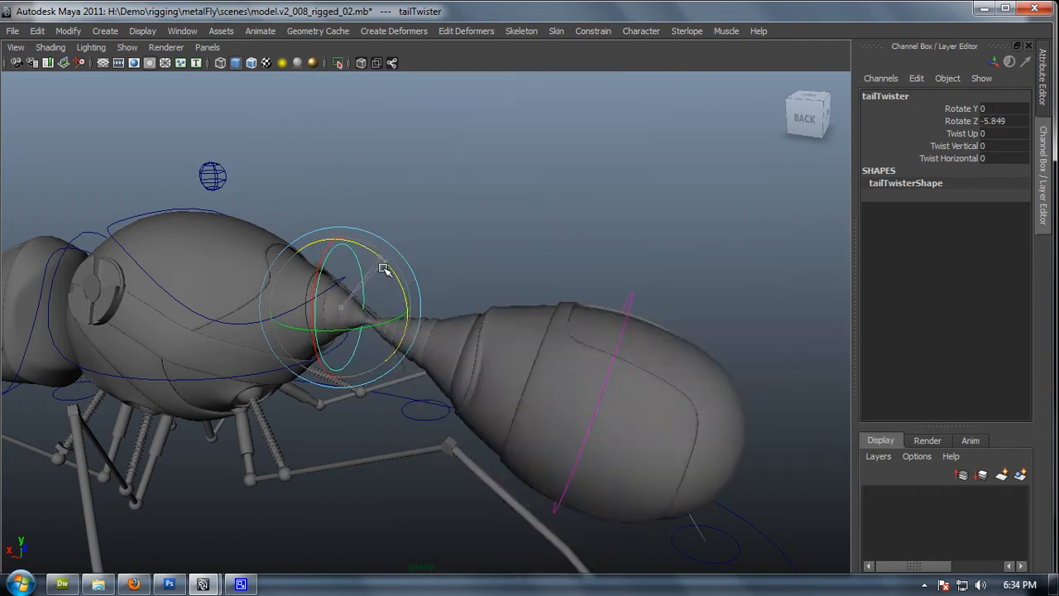
left_click_drag(384, 268, 377, 264)
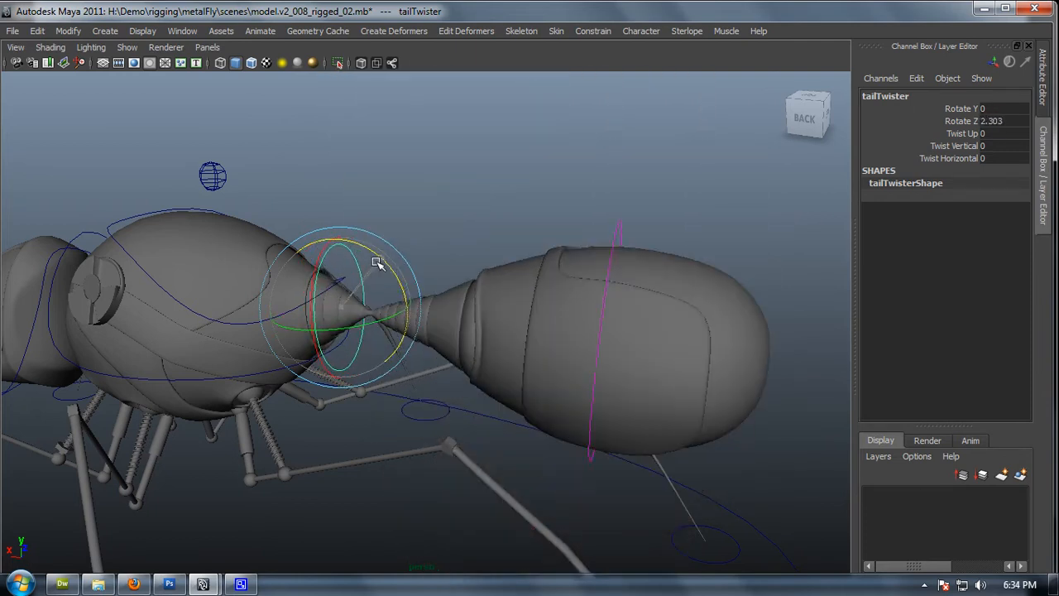
left_click_drag(377, 263, 372, 262)
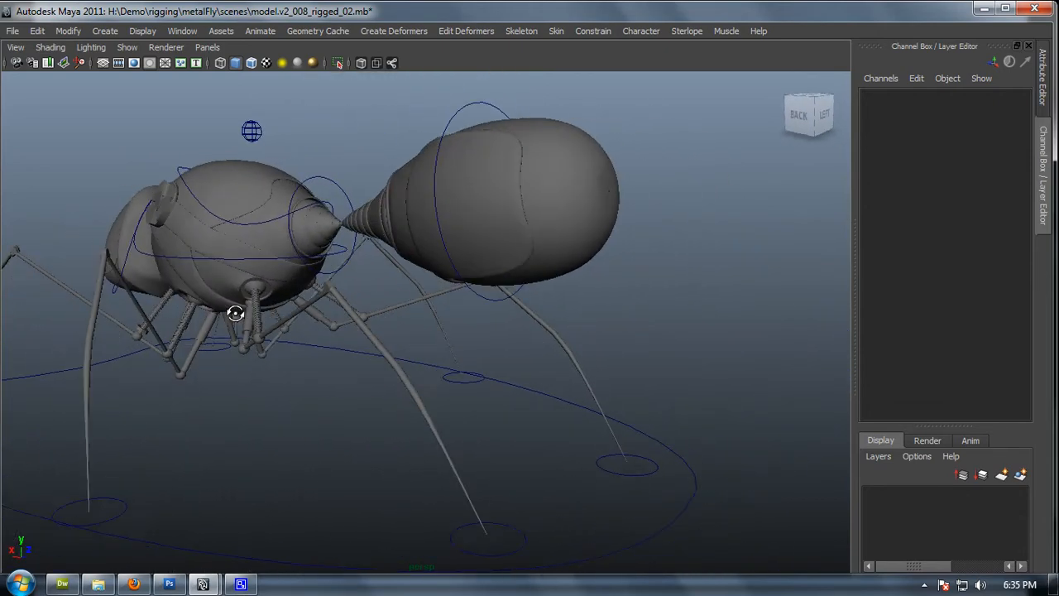
left_click_drag(235, 312, 328, 340)
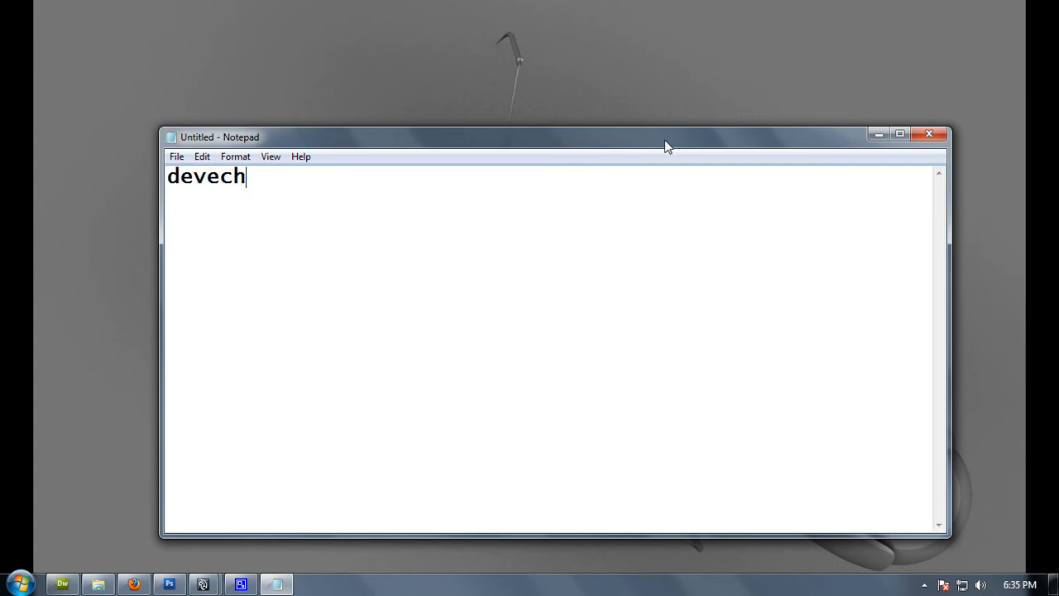
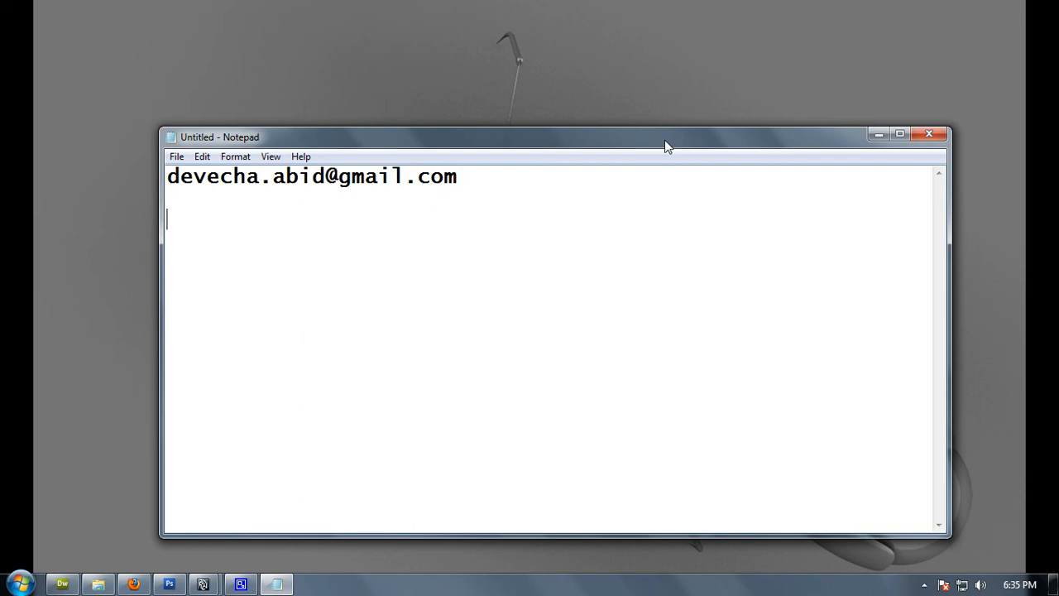
type("sterl")
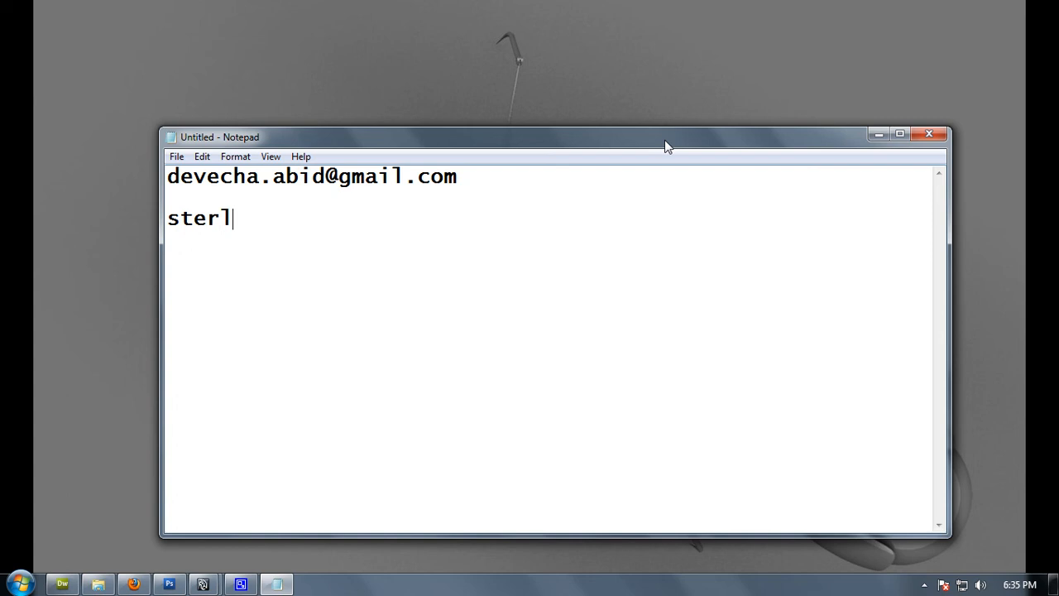
type("ope.")
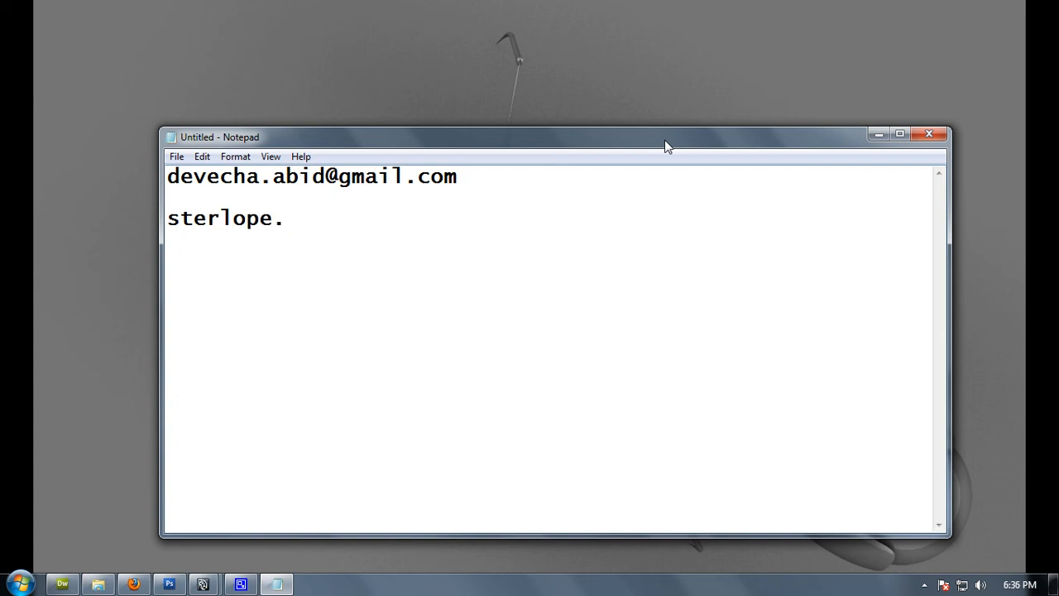
type("ueuo")
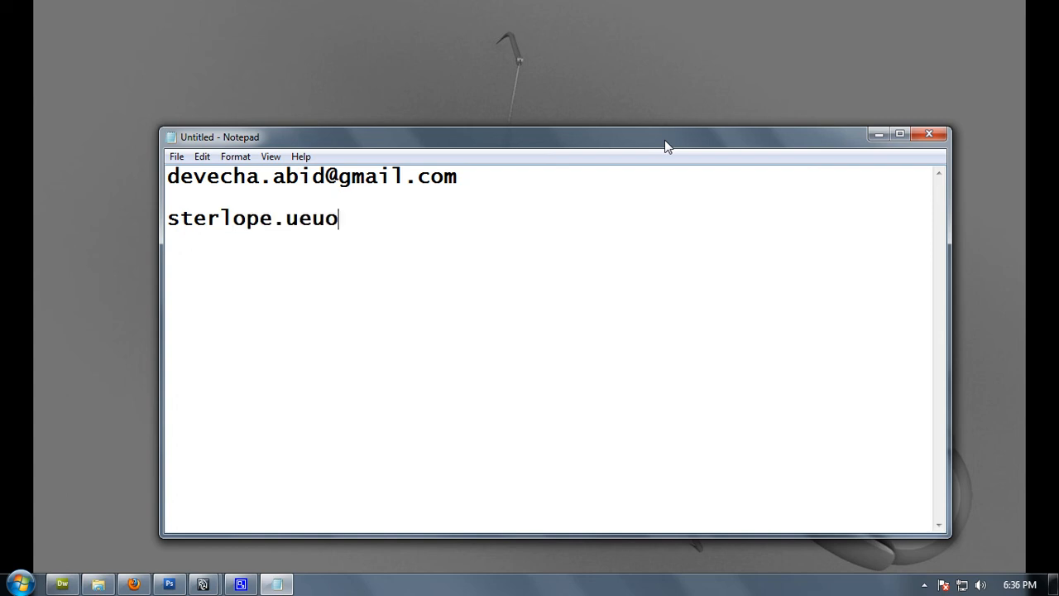
type(".com")
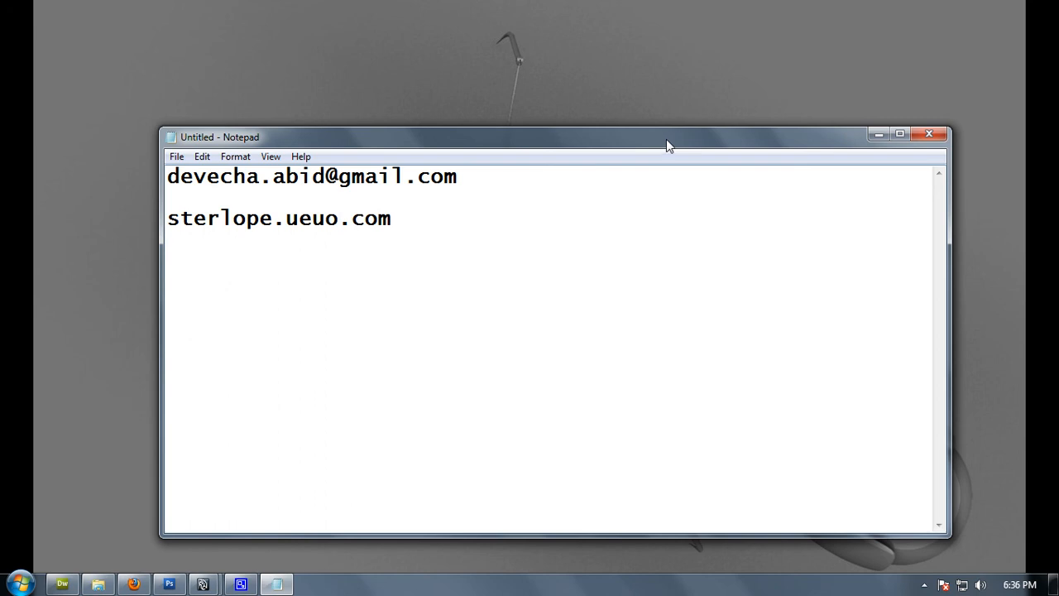